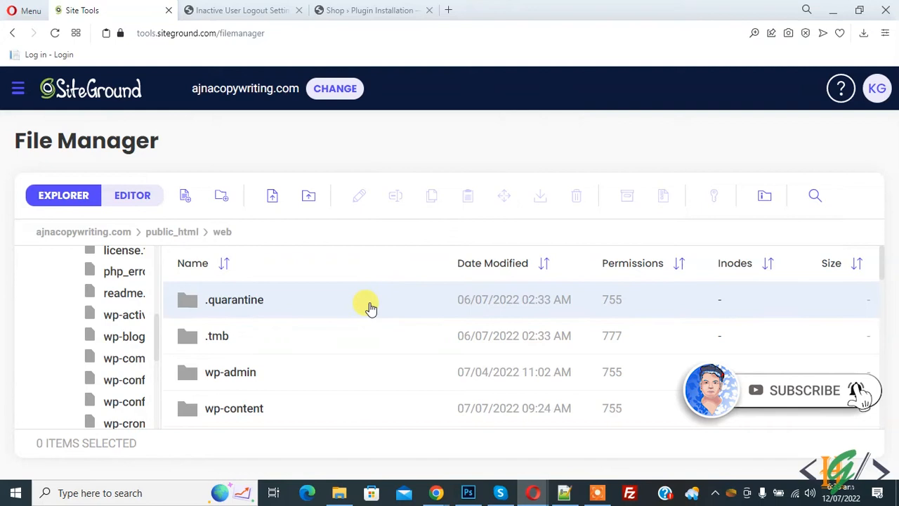
# Step: Locate wp-config.php in the web folder listing and choose Edit on it
pyautogui.scroll(-3)
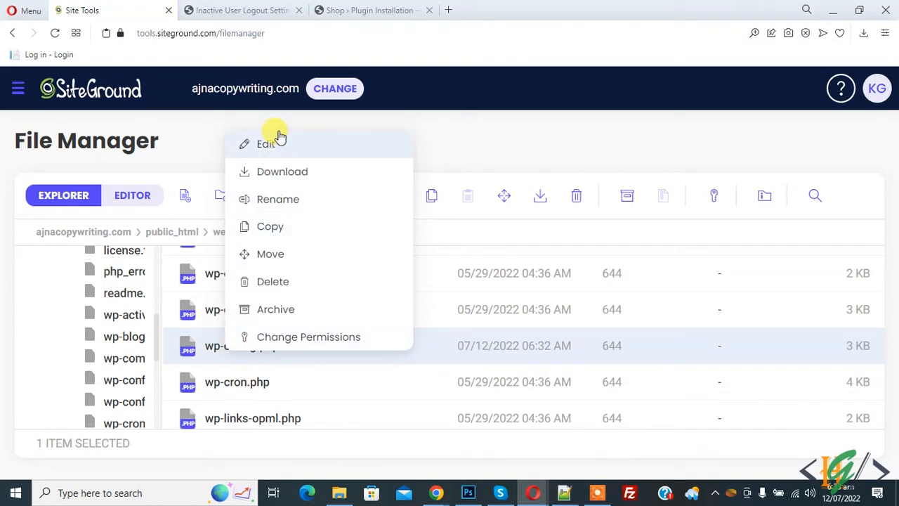
pyautogui.click(330, 144)
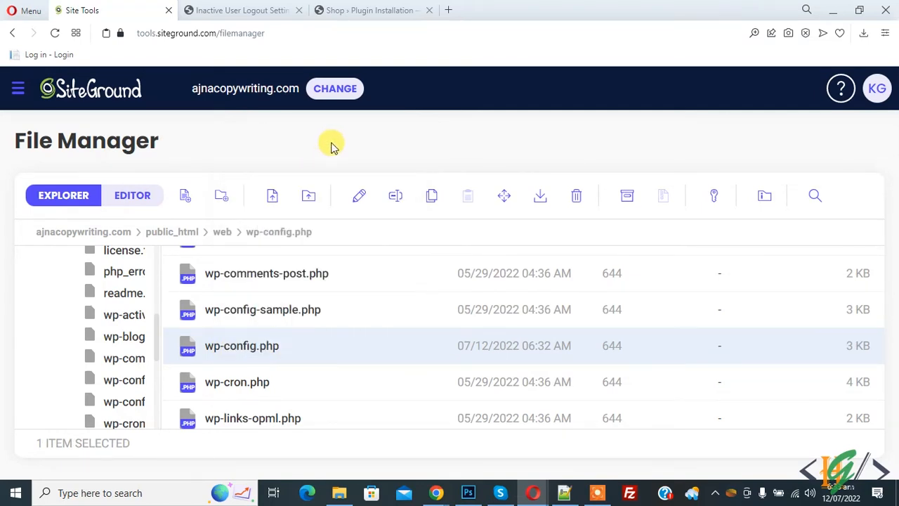
# Step: Load wp-config.php into the code editor with the cursor on the empty line below <?php
pyautogui.click(132, 195)
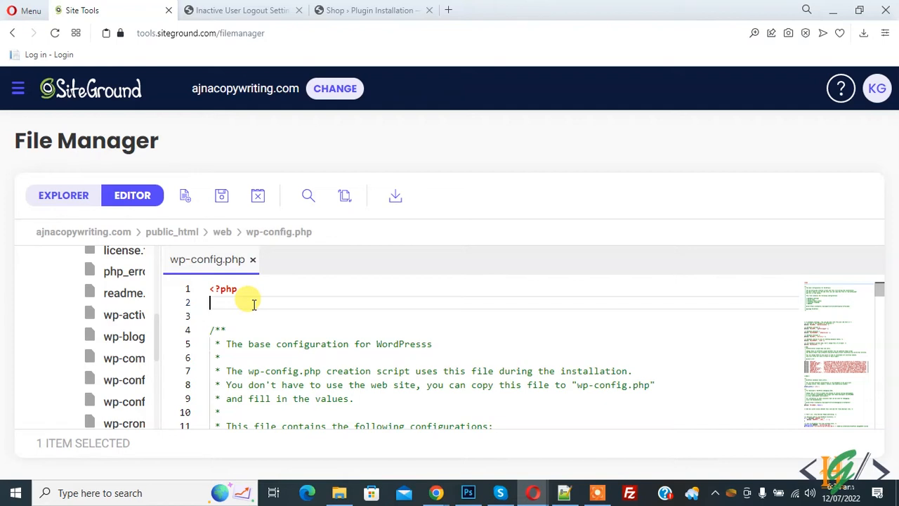
# Step: Insert define( 'FS_METHOD', 'direct'); as line 2 of wp-config.php
pyautogui.write("define( 'FS_METHOD', 'direct');")
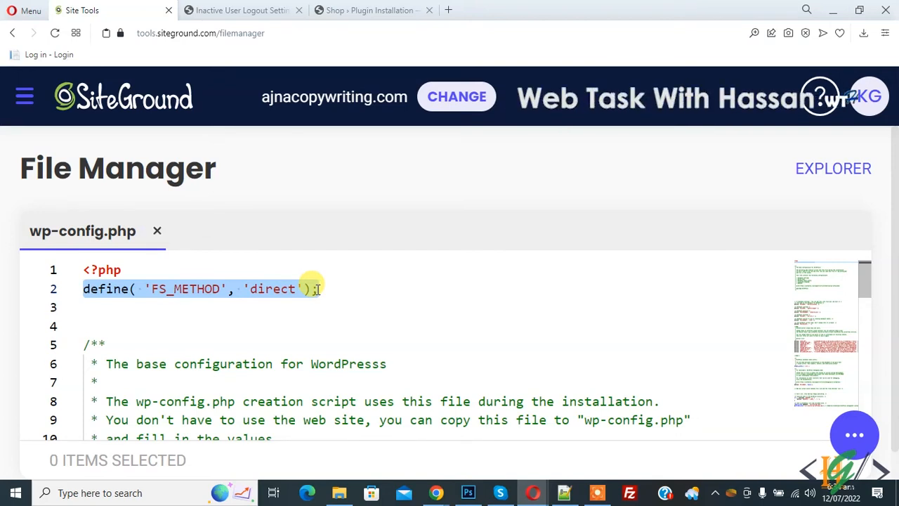
pyautogui.moveTo(180, 270)
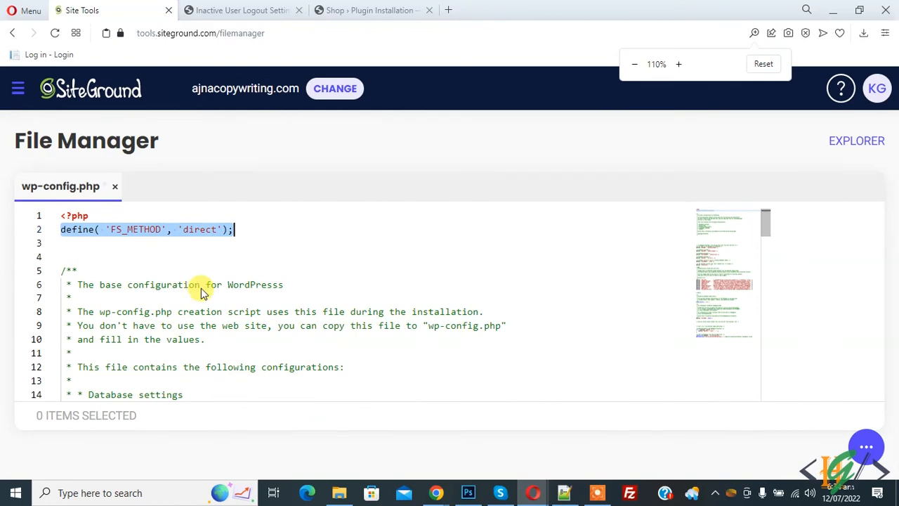
# Step: Save the edited wp-config.php and get the SUCCESS notification confirming it
pyautogui.click(221, 195)
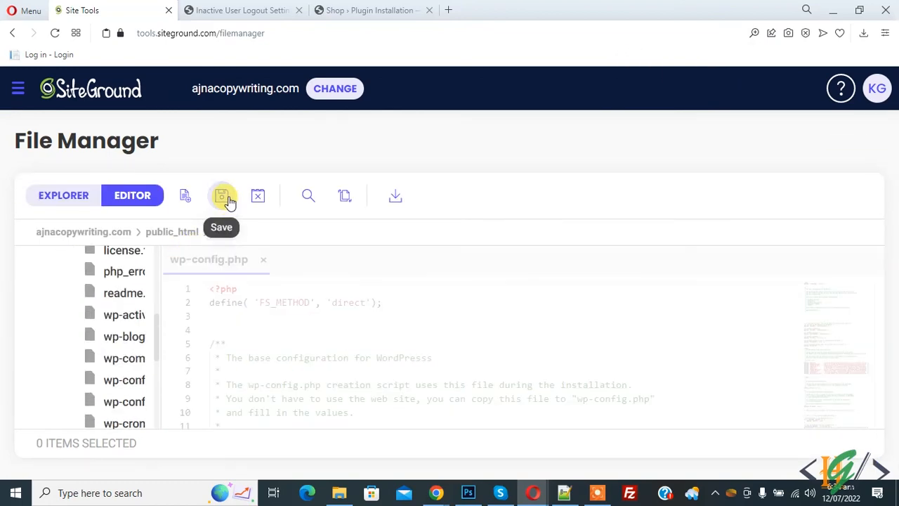
pyautogui.click(222, 195)
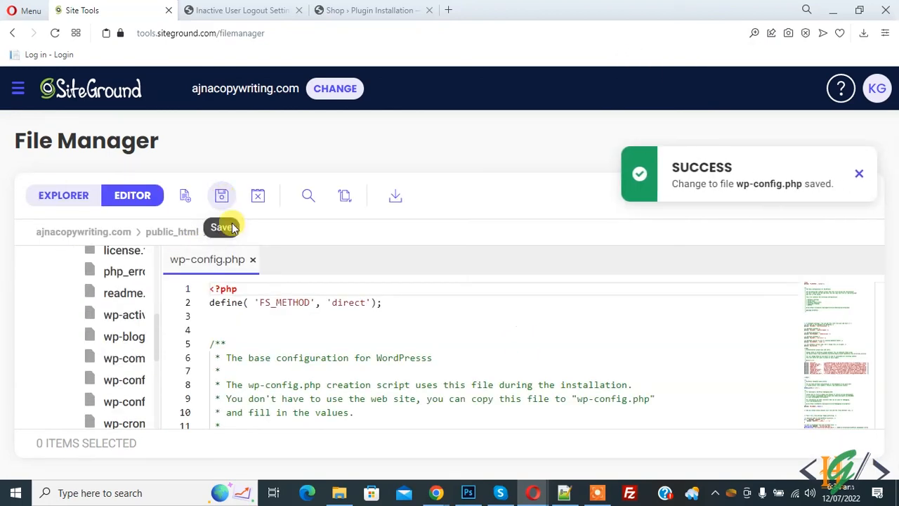
pyautogui.click(222, 195)
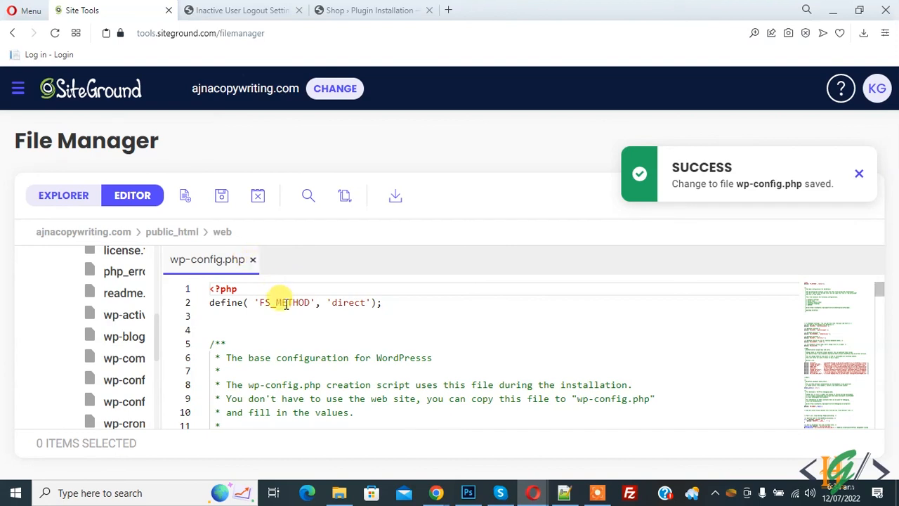